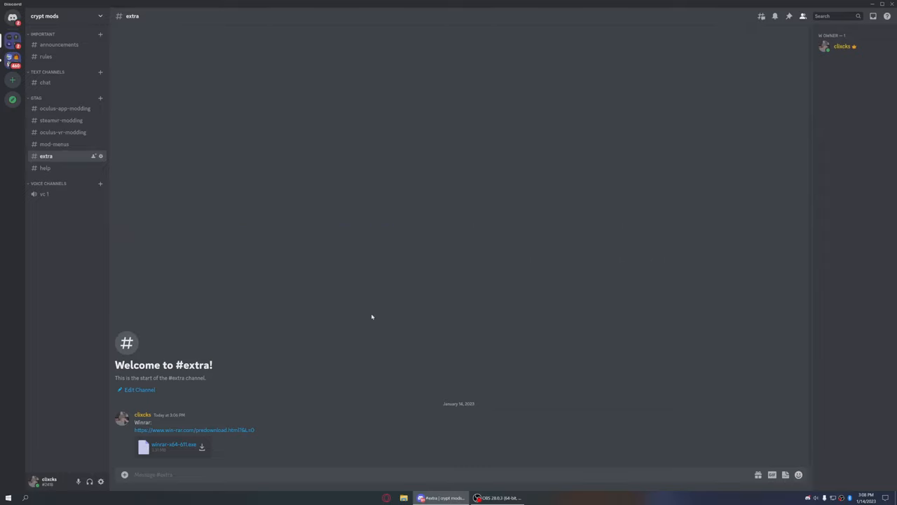
{"action": "mouse_move", "coordinate": [377, 431]}
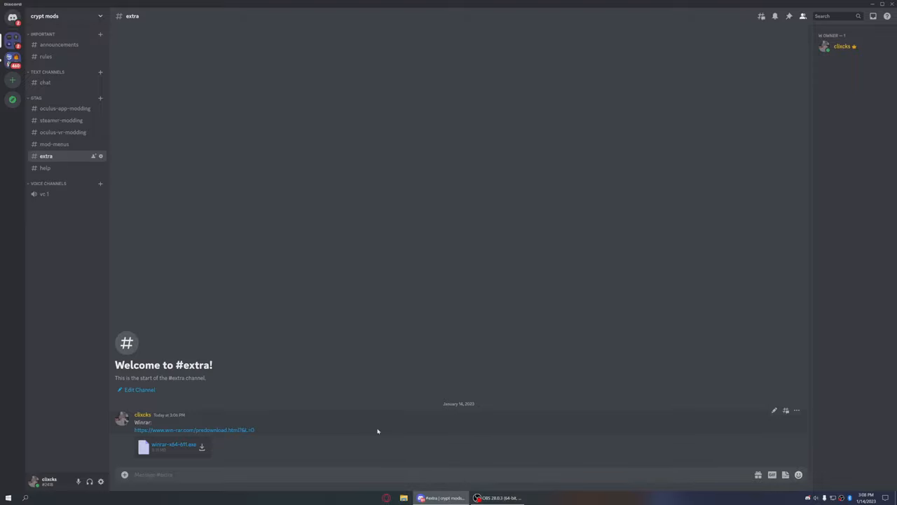
{"action": "mouse_move", "coordinate": [224, 454]}
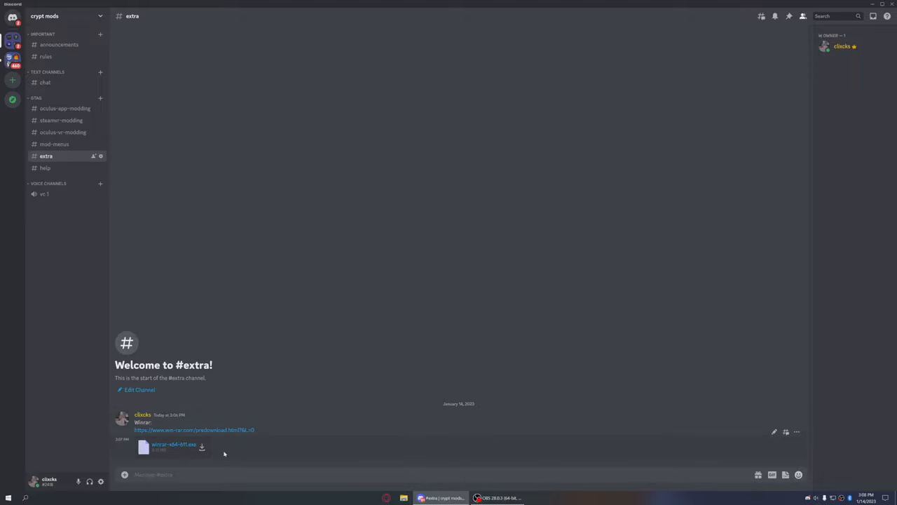
Download the WinRAR installer from #extra despite the warning and install it with defaults
{"action": "left_click", "coordinate": [202, 447]}
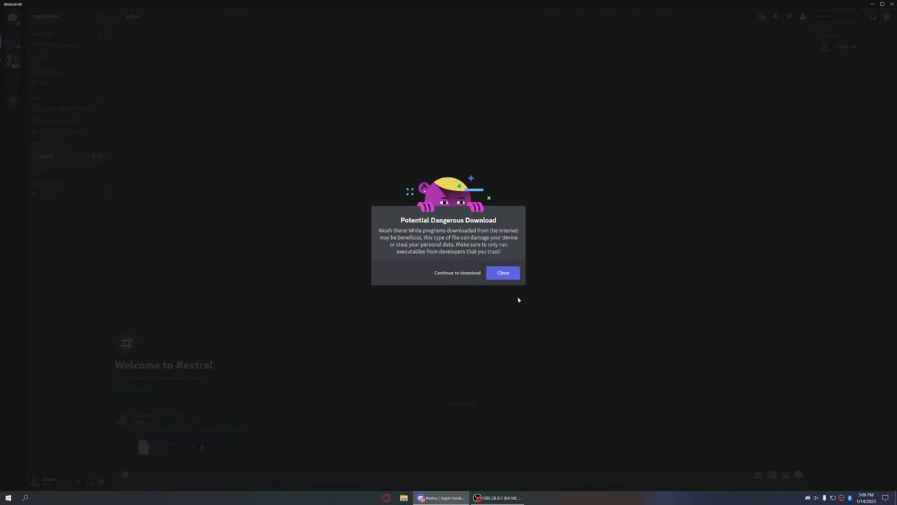
{"action": "left_click", "coordinate": [501, 272]}
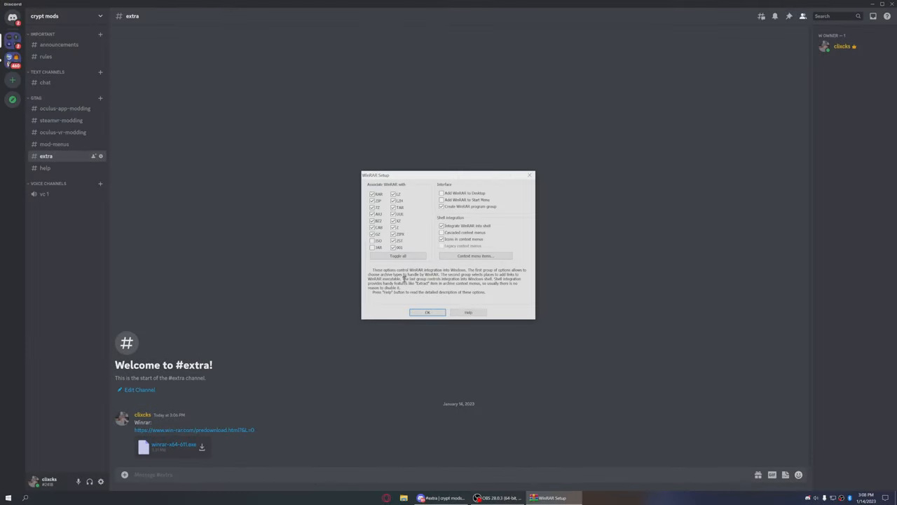
{"action": "left_click", "coordinate": [426, 311]}
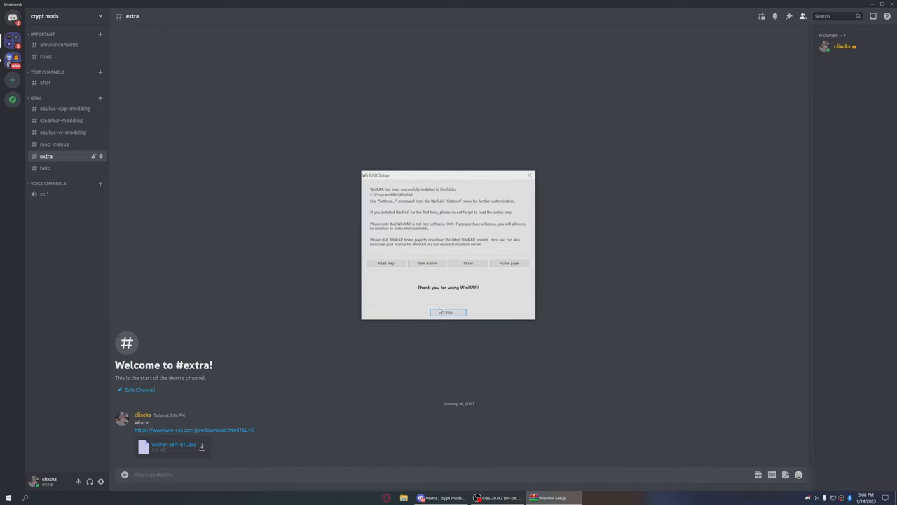
{"action": "left_click", "coordinate": [448, 311]}
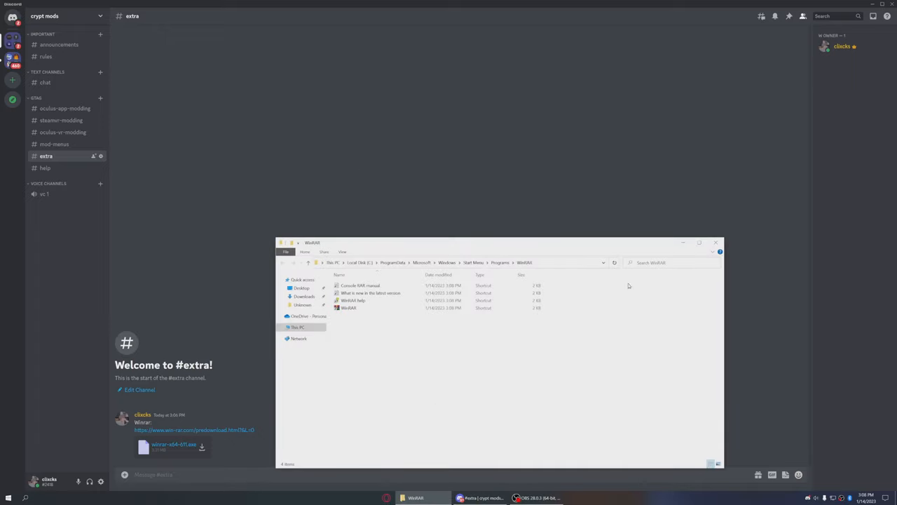
{"action": "left_click", "coordinate": [715, 242]}
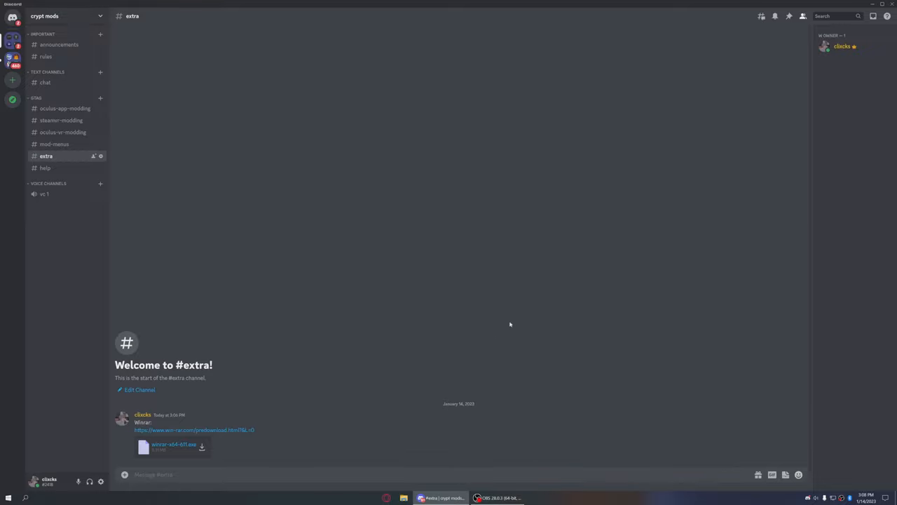
{"action": "mouse_move", "coordinate": [68, 108]}
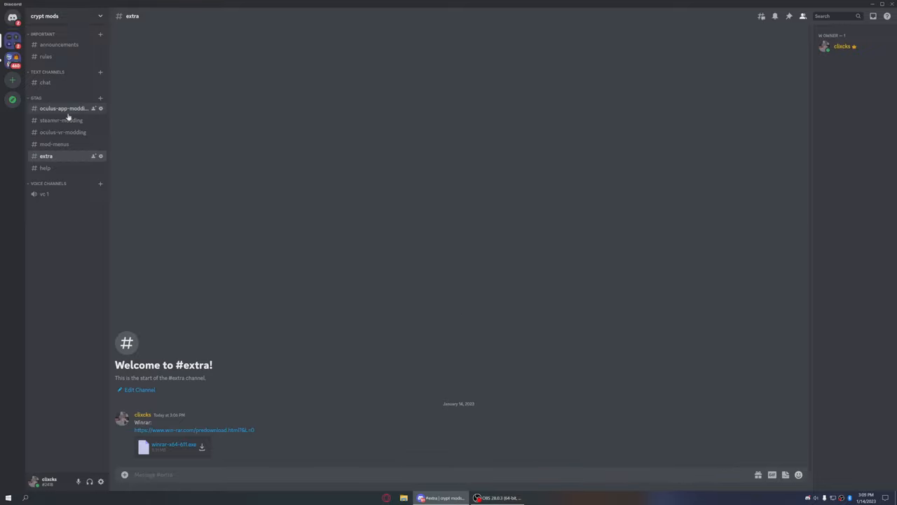
Download and run OculusSetup.exe from the #oculus-app-modding channel despite the warning
{"action": "left_click", "coordinate": [65, 108]}
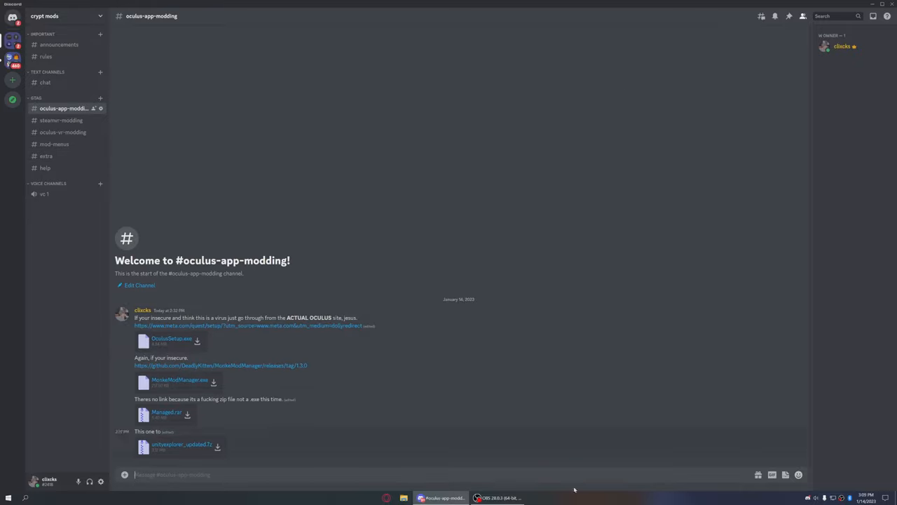
{"action": "mouse_move", "coordinate": [460, 378]}
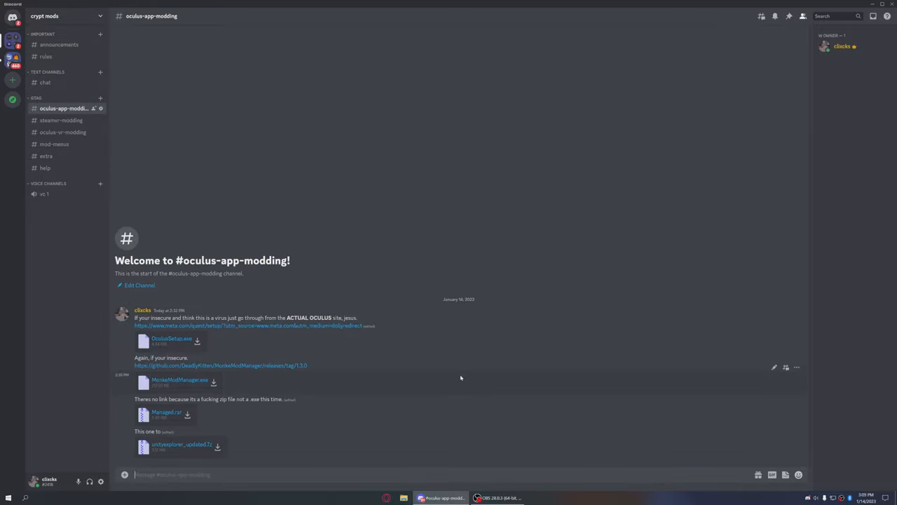
{"action": "mouse_move", "coordinate": [193, 358]}
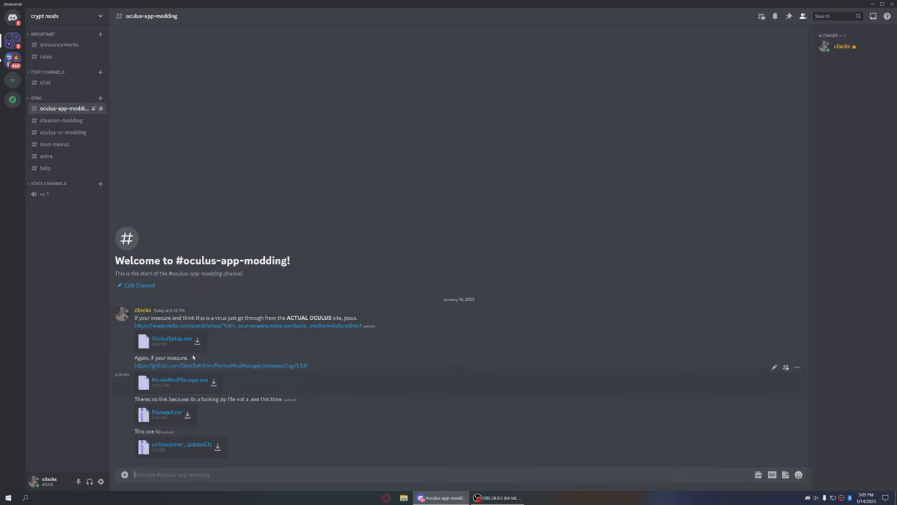
{"action": "mouse_move", "coordinate": [168, 342]}
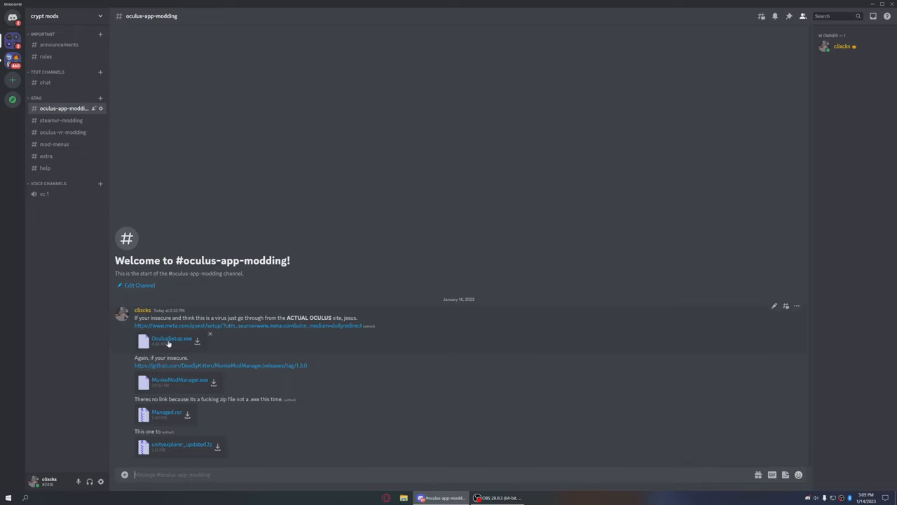
{"action": "left_click", "coordinate": [196, 342]}
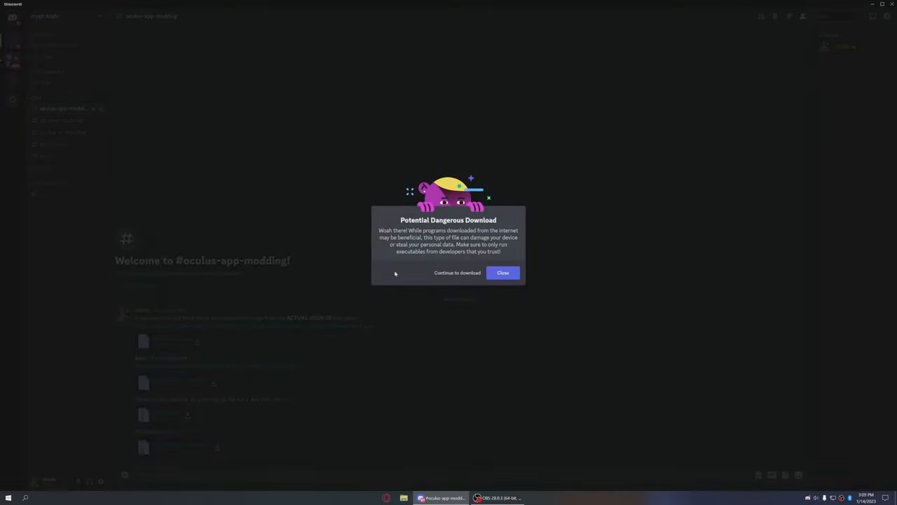
{"action": "left_click", "coordinate": [502, 271]}
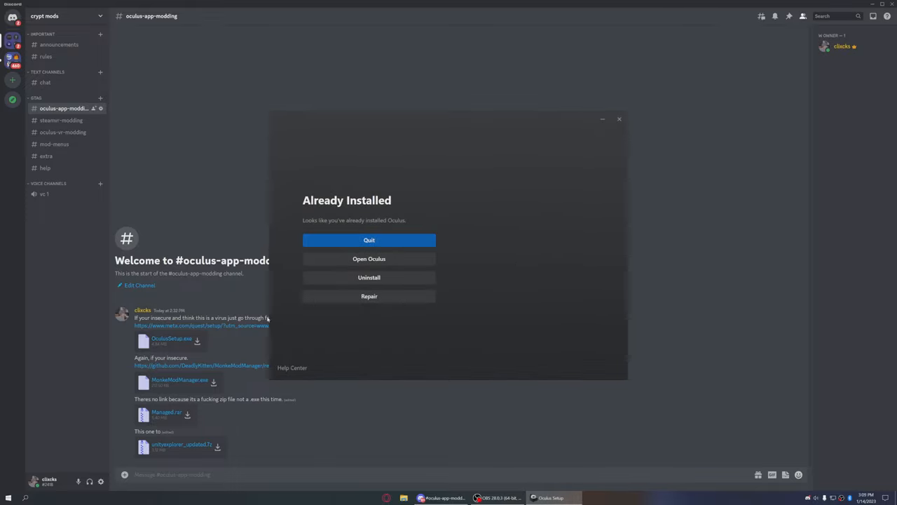
{"action": "mouse_move", "coordinate": [594, 351]}
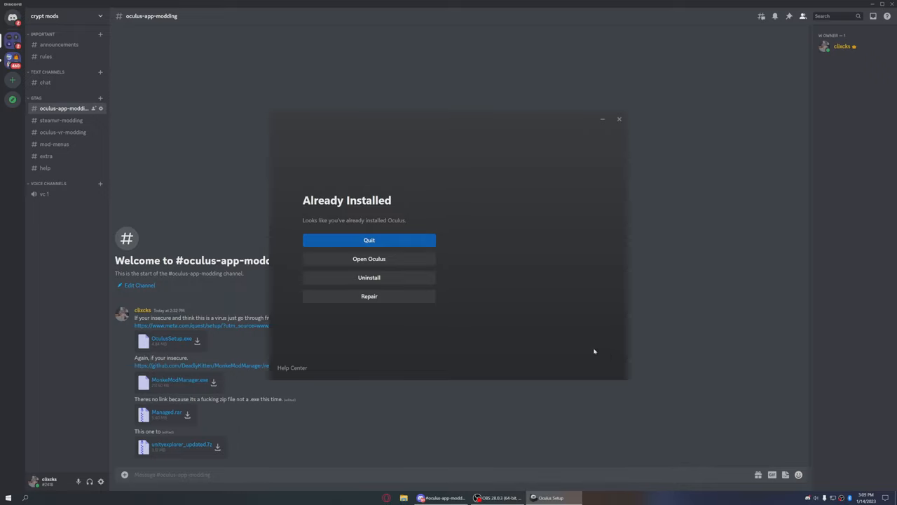
{"action": "mouse_move", "coordinate": [614, 159]}
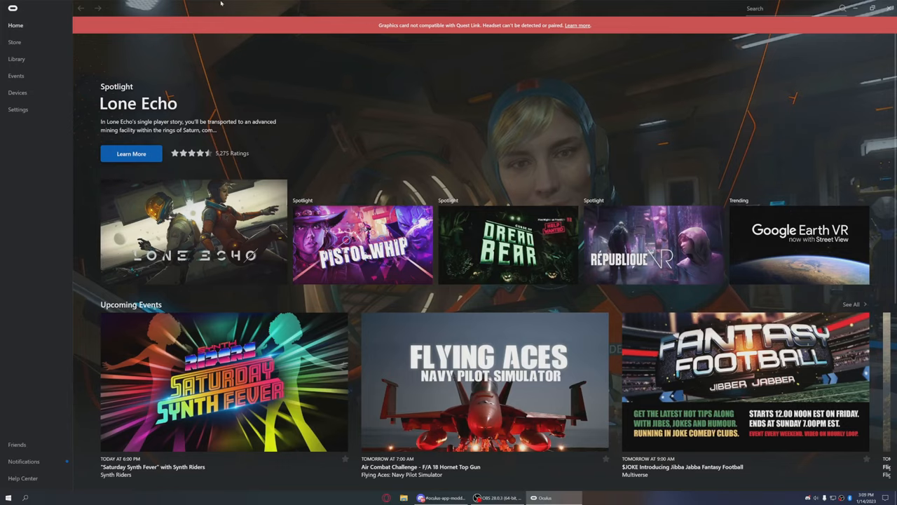
Check Devices for connected headsets, start Add Headset and back out of it
{"action": "left_click", "coordinate": [17, 93]}
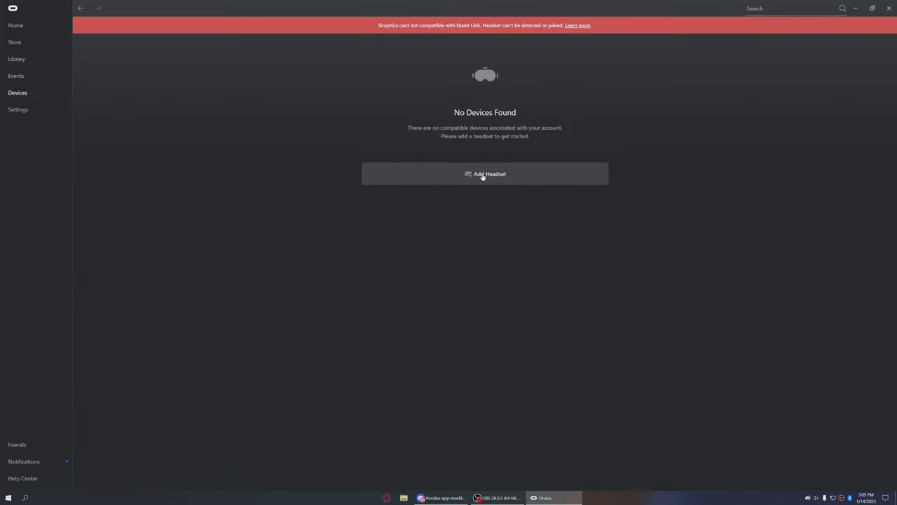
{"action": "left_click", "coordinate": [485, 174]}
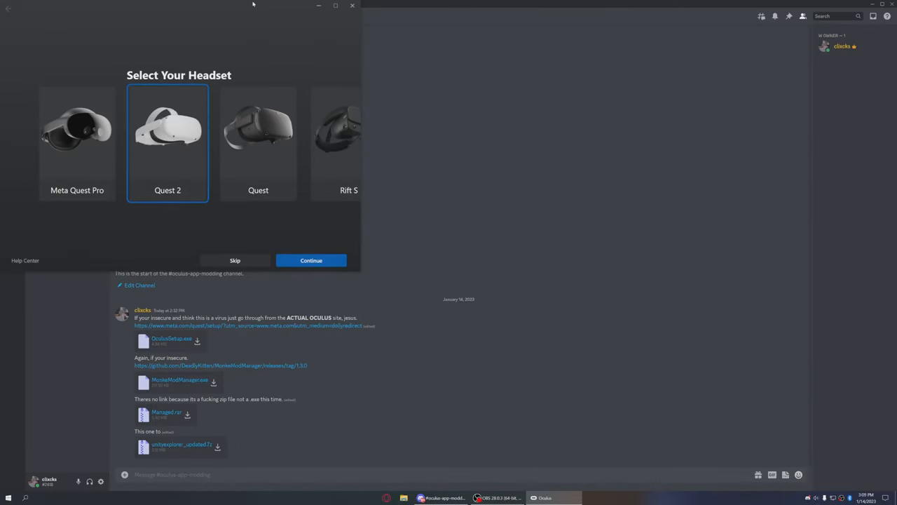
{"action": "left_click", "coordinate": [311, 259]}
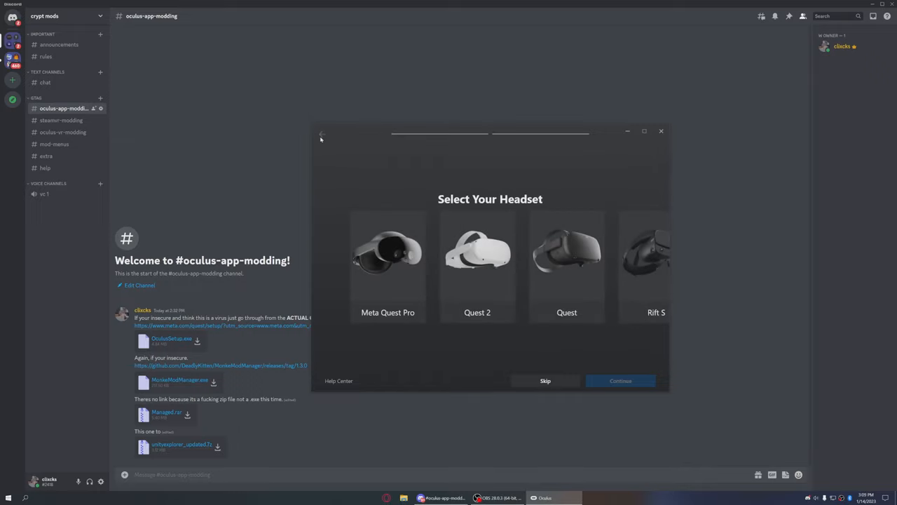
{"action": "left_click", "coordinate": [545, 381]}
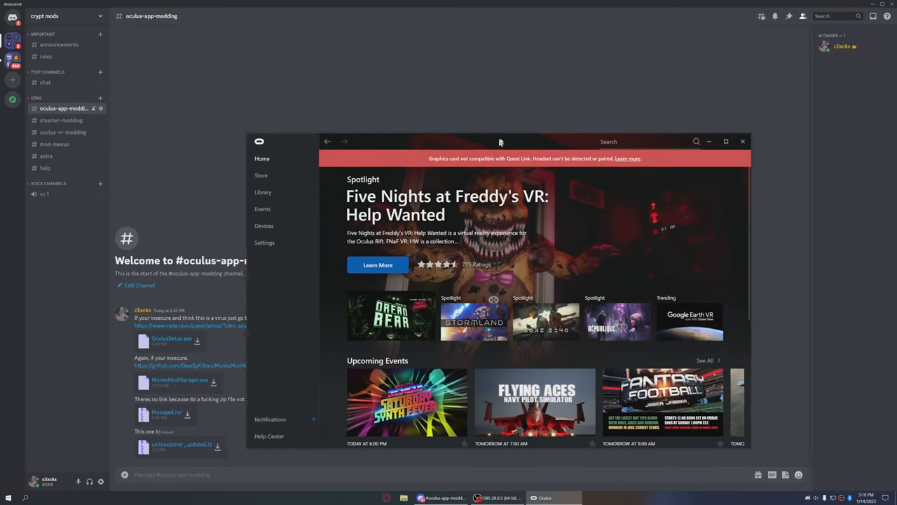
Search the Oculus store for Gorilla Tag and view it in the library of owned apps
{"action": "left_click_drag", "start_coordinate": [500, 140], "coordinate": [482, 127]}
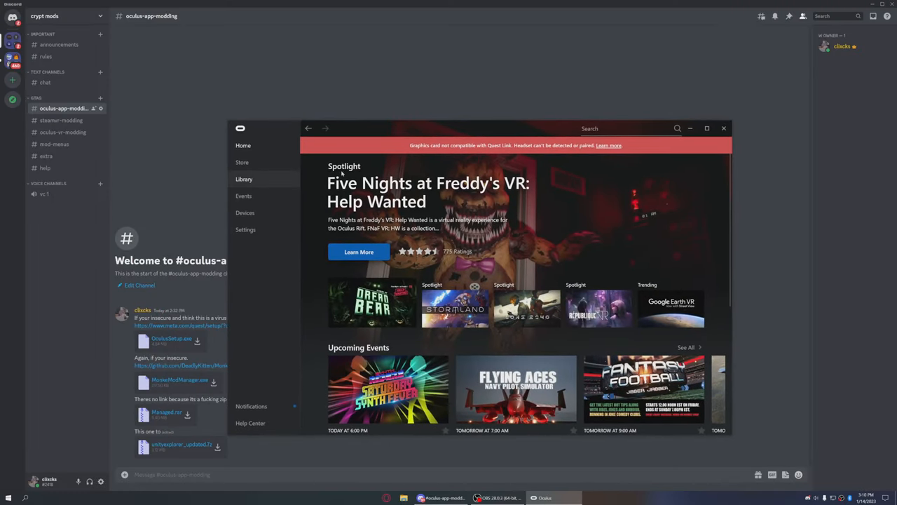
{"action": "left_click", "coordinate": [624, 129]}
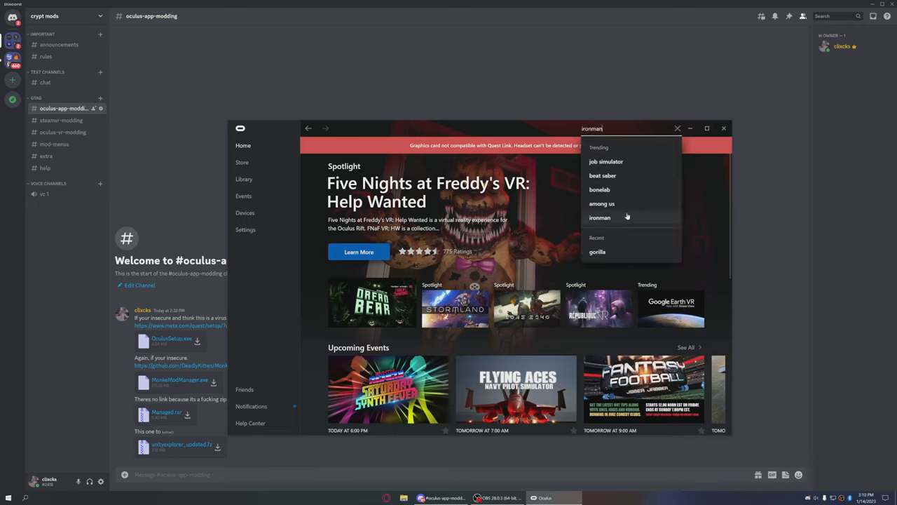
{"action": "type", "text": "got"}
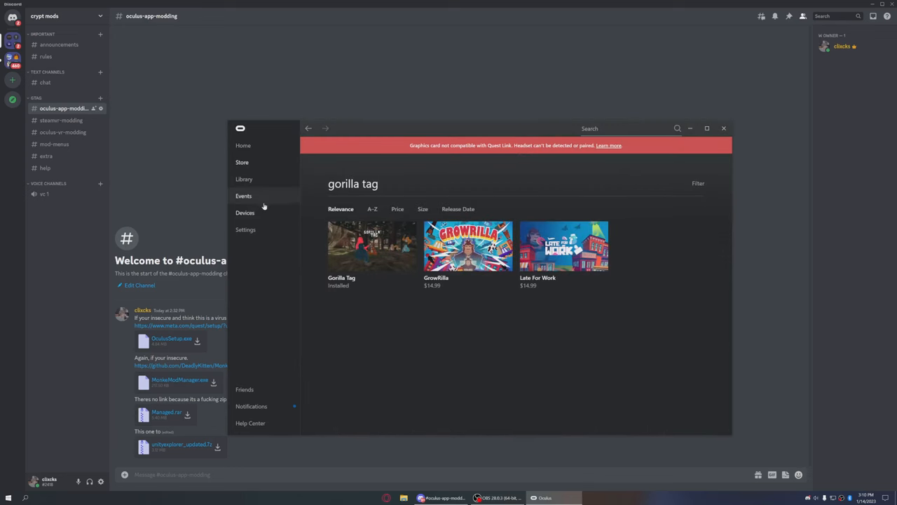
{"action": "left_click", "coordinate": [244, 179]}
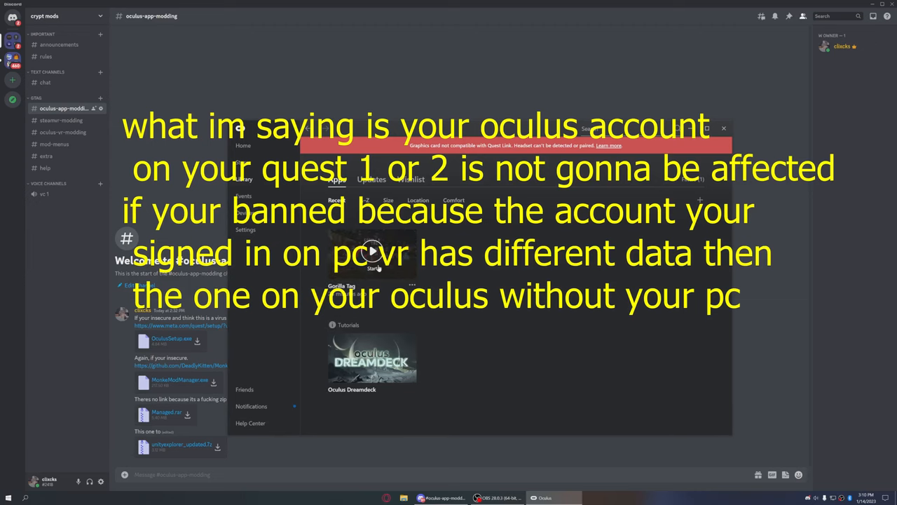
{"action": "mouse_move", "coordinate": [278, 274]}
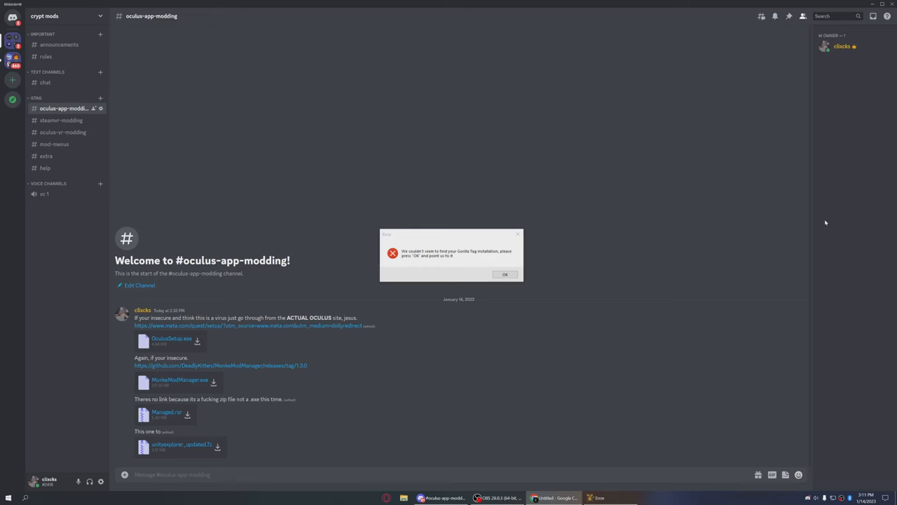
Select Gorilla Tag.exe in the game folder as Monke Mod Manager's game install
{"action": "left_click", "coordinate": [505, 274]}
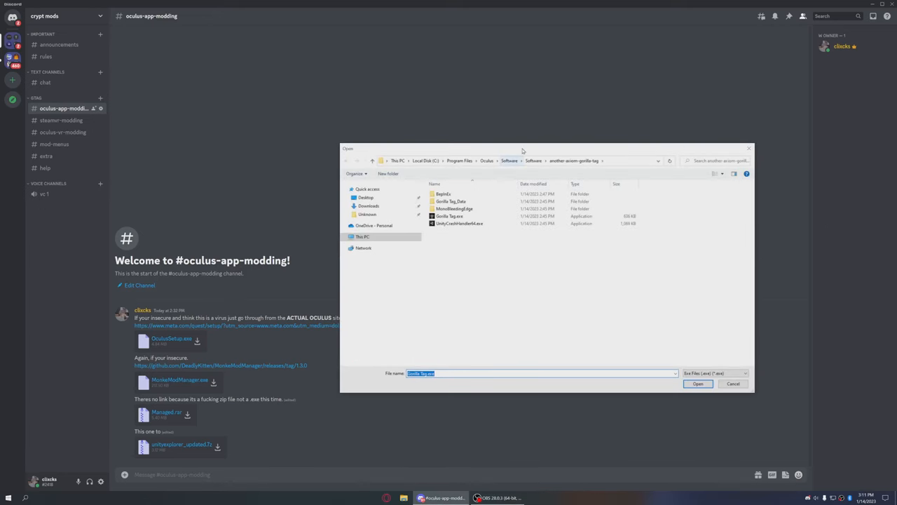
{"action": "left_click_drag", "start_coordinate": [521, 148], "coordinate": [431, 174]}
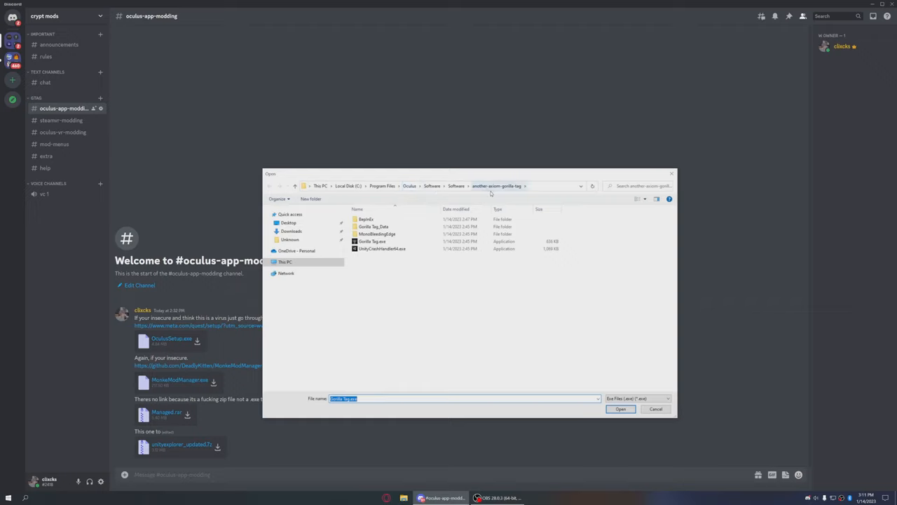
{"action": "mouse_move", "coordinate": [371, 241]}
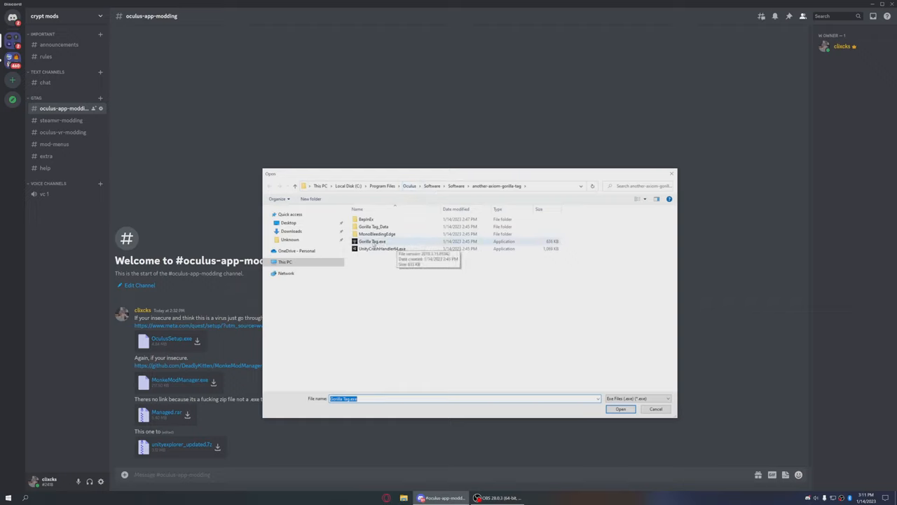
{"action": "left_click", "coordinate": [619, 410]}
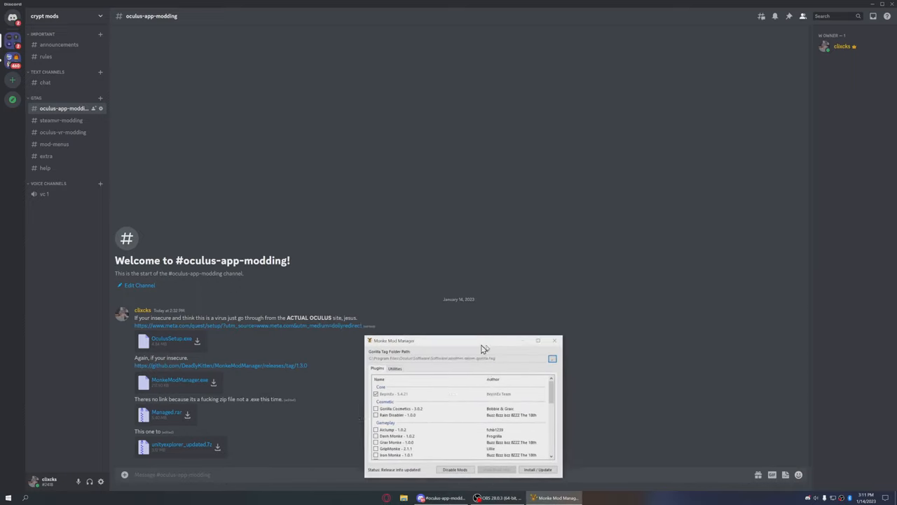
Tick the wanted mods through the Plugins list and run Install/Update into Gorilla Tag
{"action": "left_click_drag", "start_coordinate": [484, 341], "coordinate": [490, 244]}
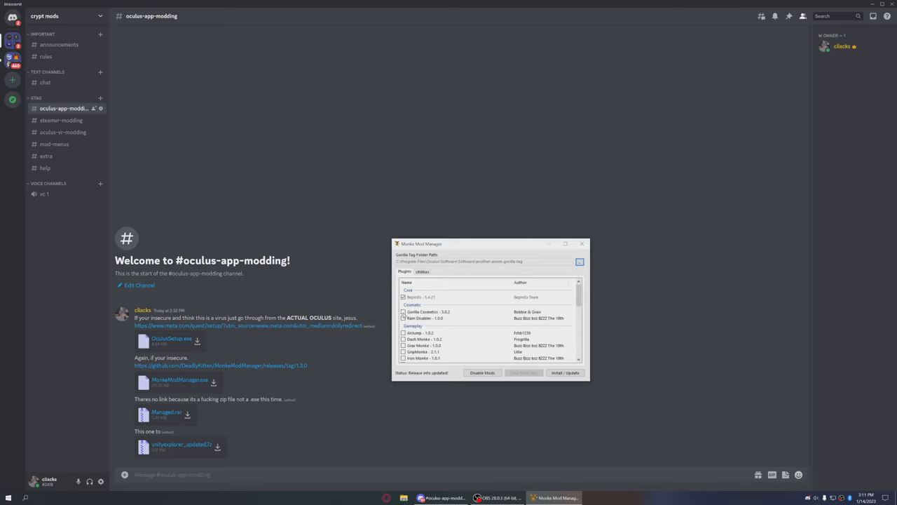
{"action": "scroll", "scroll_direction": "down", "scroll_amount": 3}
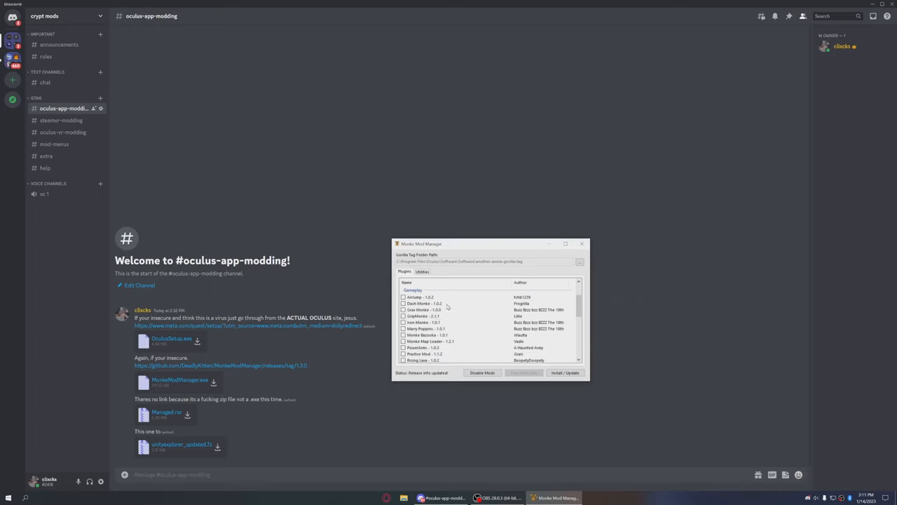
{"action": "scroll", "scroll_direction": "down", "scroll_amount": 3}
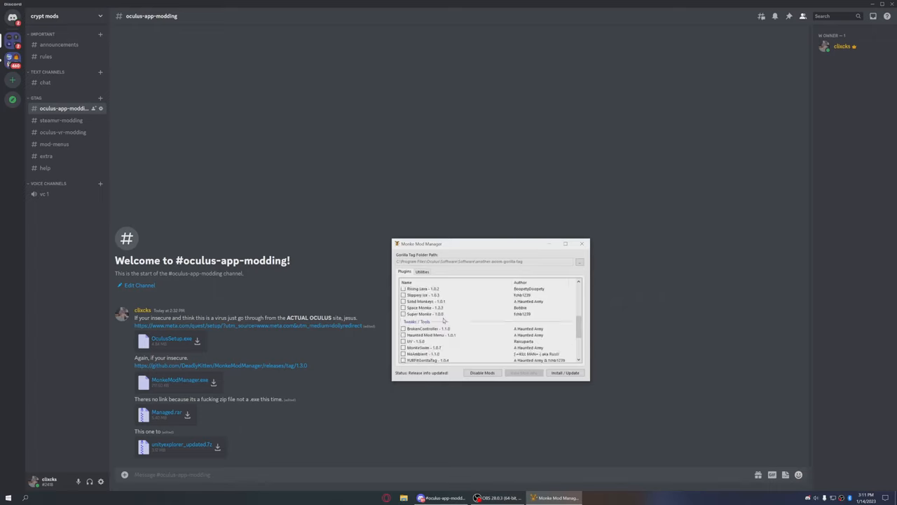
{"action": "scroll", "scroll_direction": "down", "scroll_amount": 3}
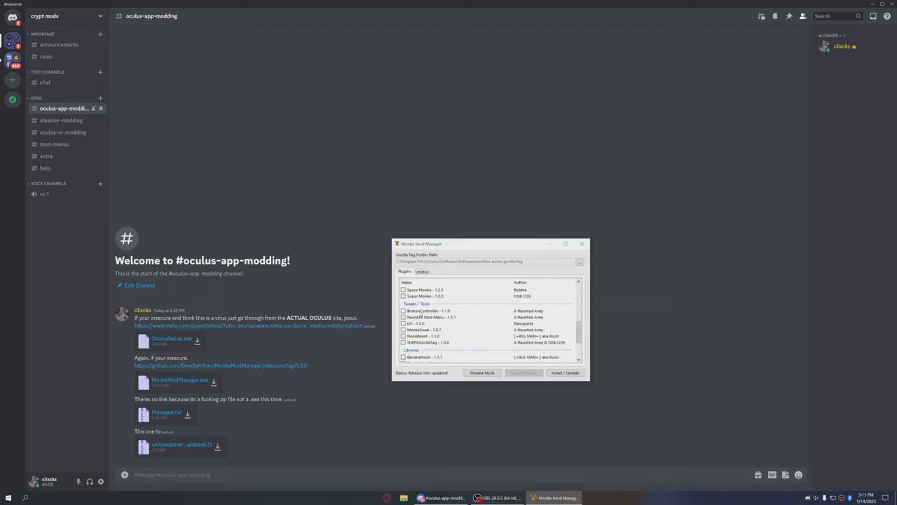
{"action": "mouse_move", "coordinate": [428, 323]}
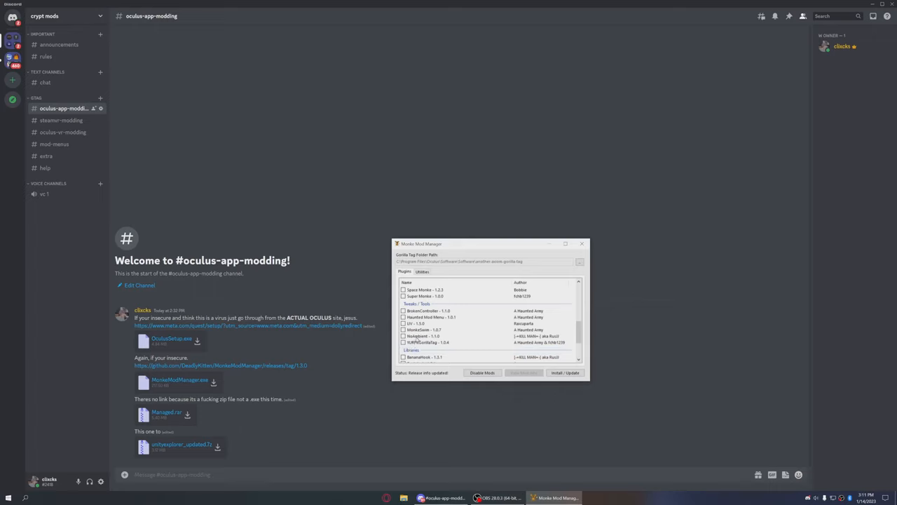
{"action": "scroll", "scroll_direction": "down", "scroll_amount": 3}
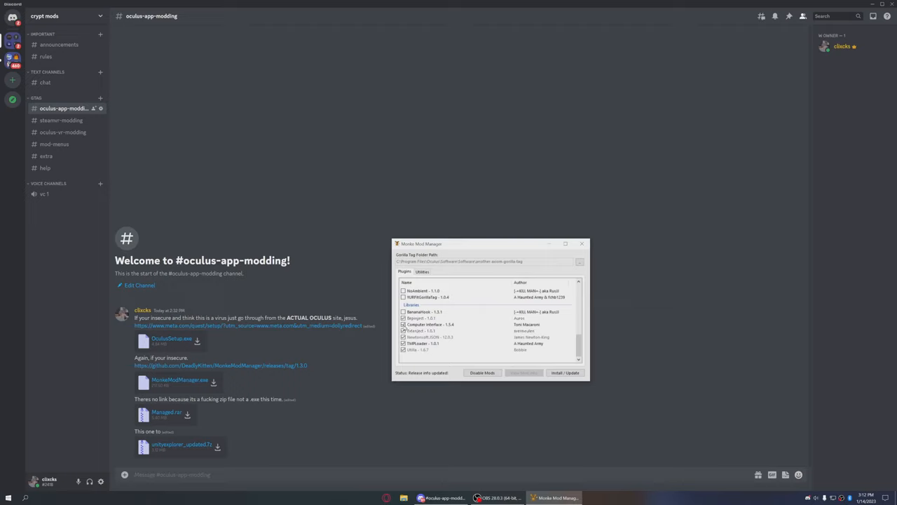
{"action": "left_click", "coordinate": [565, 372]}
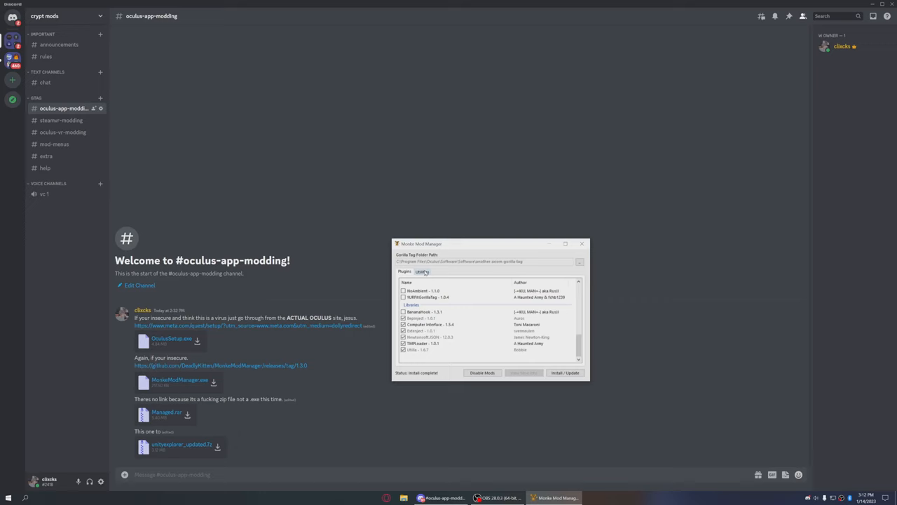
Open the game folder via Utilities > Game Folder and close Monke Mod Manager
{"action": "left_click", "coordinate": [422, 272]}
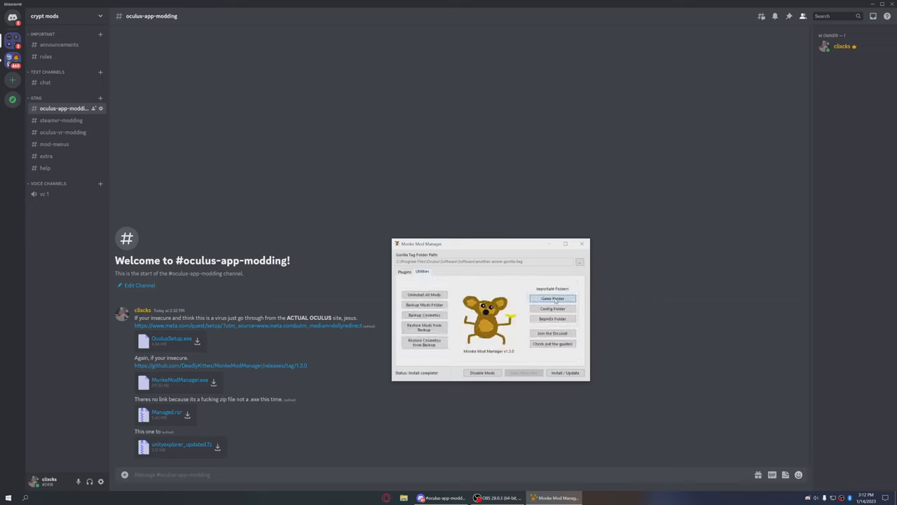
{"action": "left_click", "coordinate": [552, 298]}
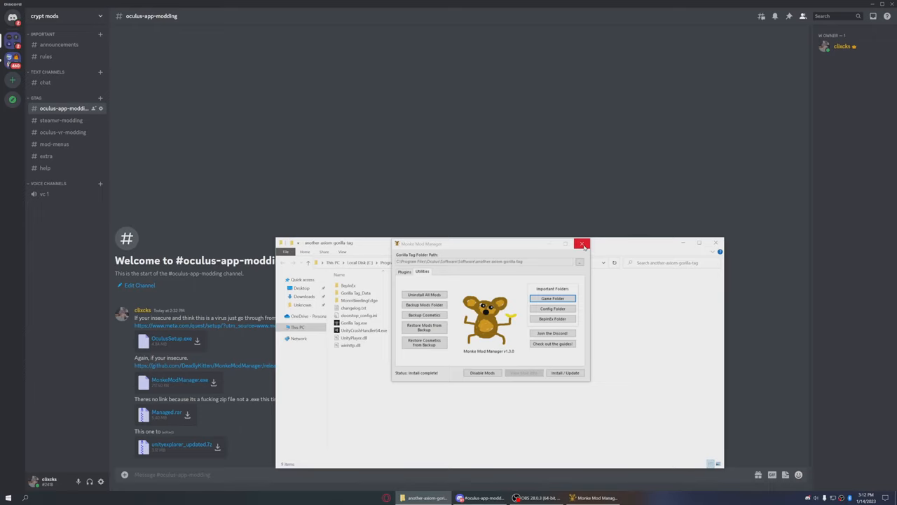
{"action": "left_click", "coordinate": [583, 244]}
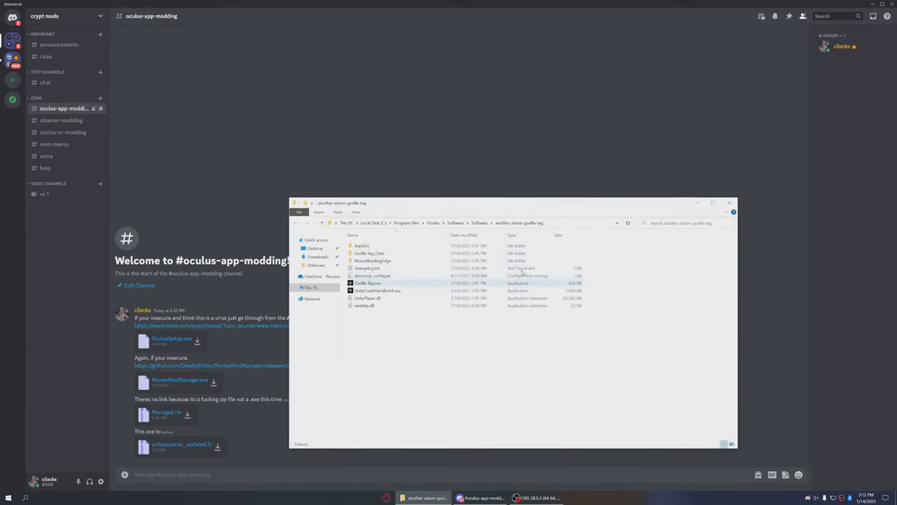
Browse into Gorilla Tag_Data and its Managed folder in File Explorer
{"action": "left_click", "coordinate": [367, 252]}
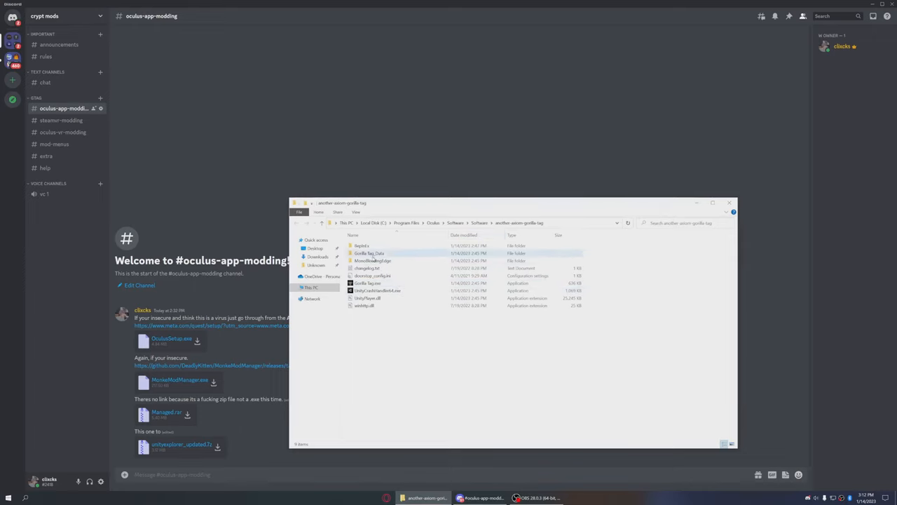
{"action": "double_click", "coordinate": [370, 252]}
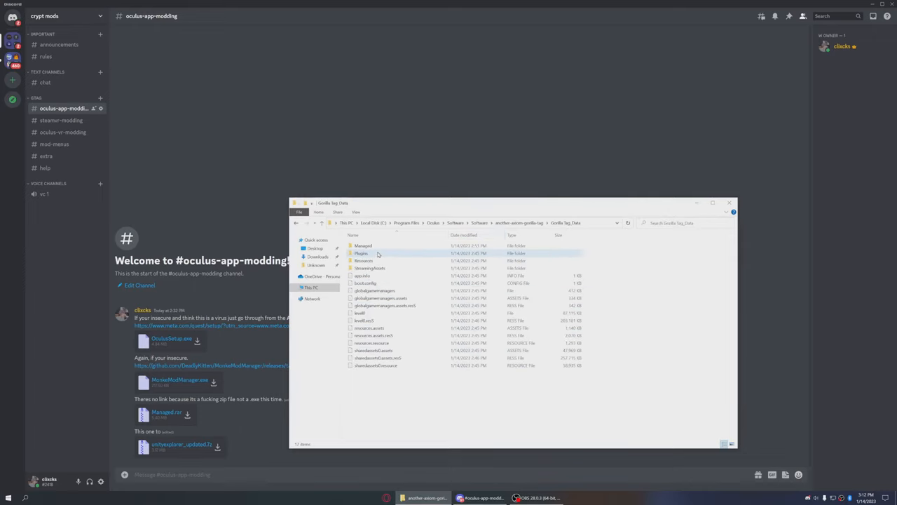
{"action": "left_click", "coordinate": [363, 245]}
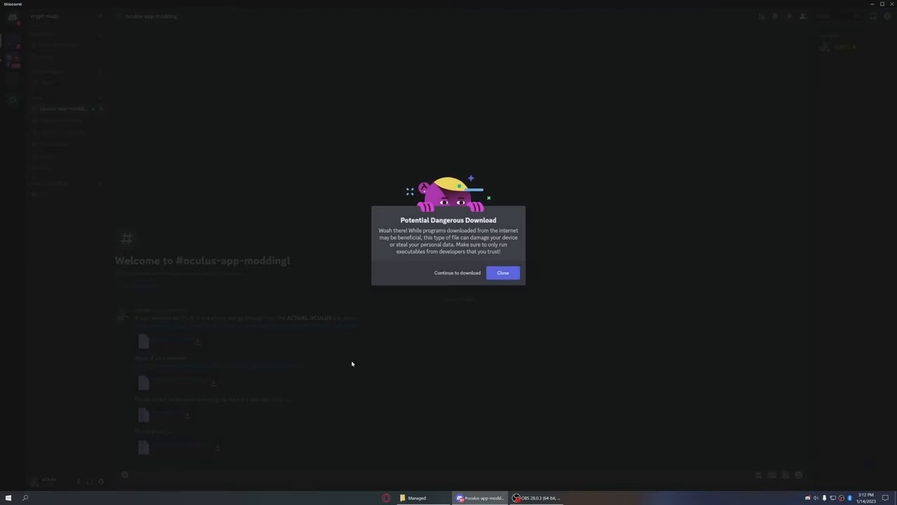
Download Managed.rar despite the safety warning and open it in WinRAR
{"action": "left_click", "coordinate": [502, 272]}
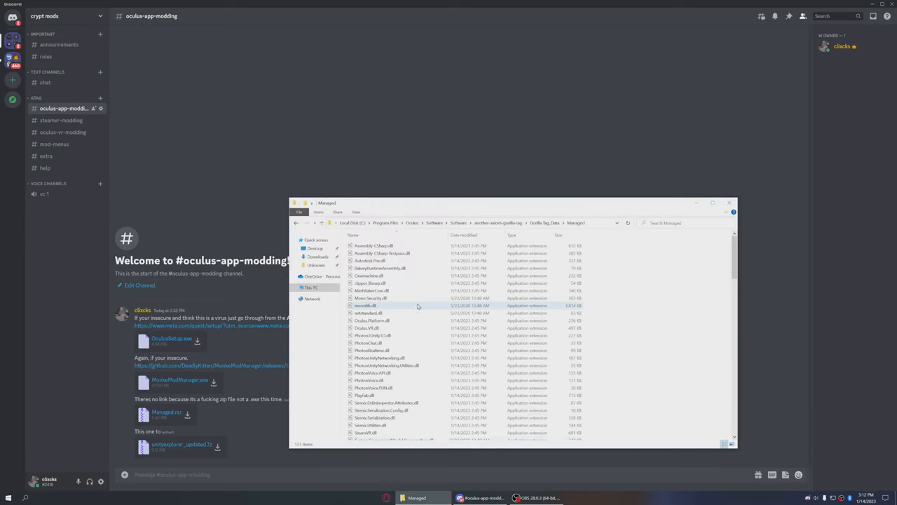
{"action": "right_click", "coordinate": [317, 255]}
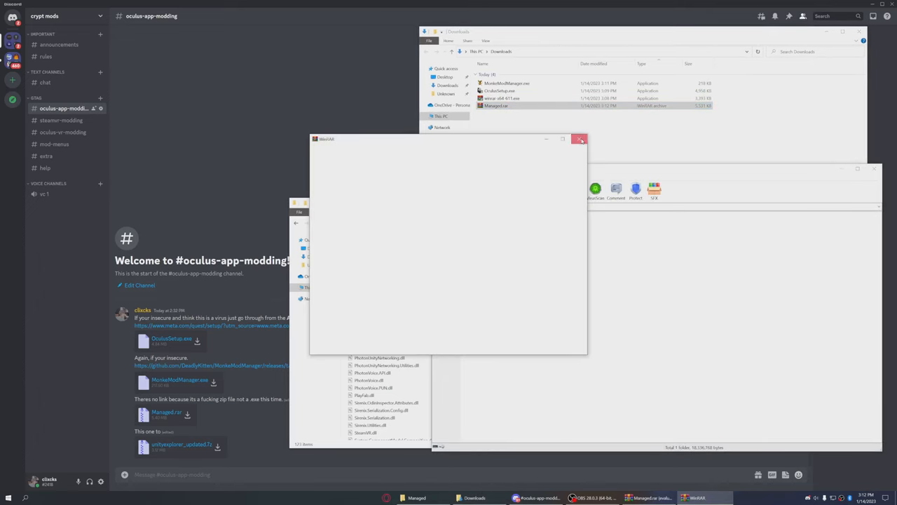
{"action": "left_click", "coordinate": [580, 138]}
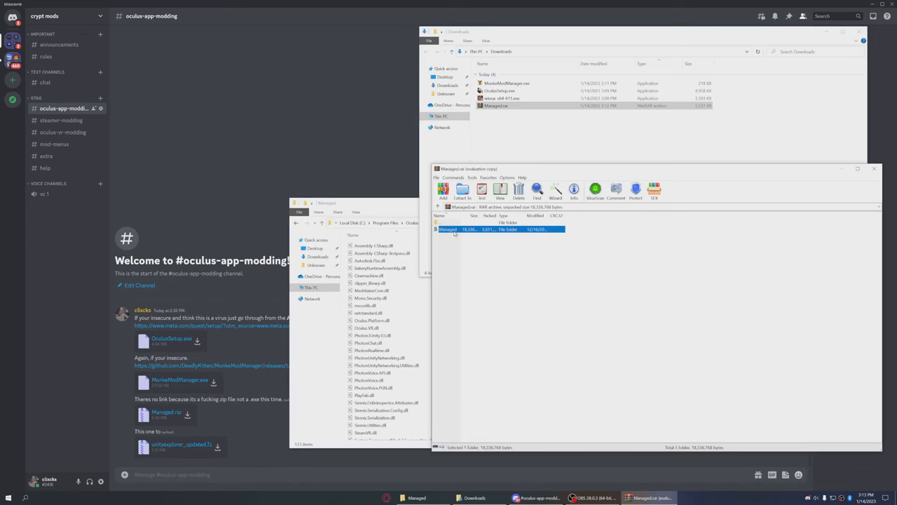
Copy all files from the archive's Managed folder into Gorilla Tag_Data\Managed, replacing existing files
{"action": "double_click", "coordinate": [449, 230]}
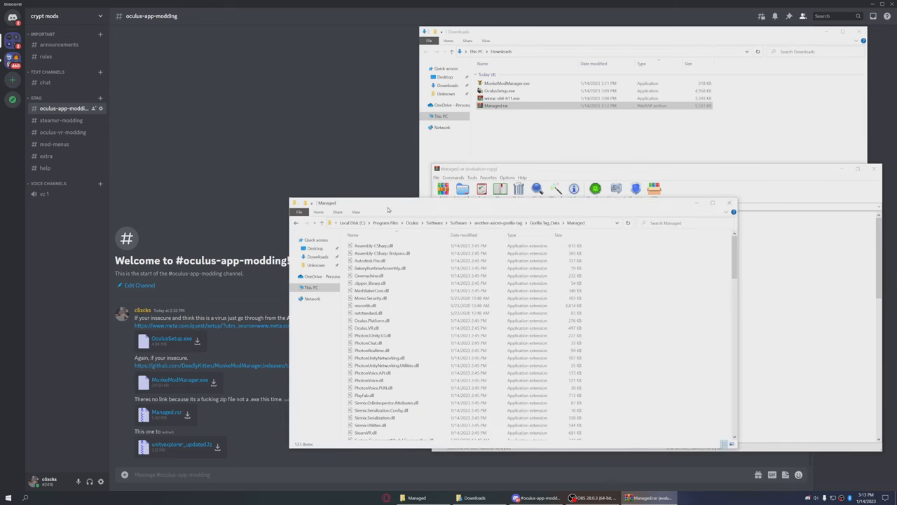
{"action": "key", "text": "ctrl+a"}
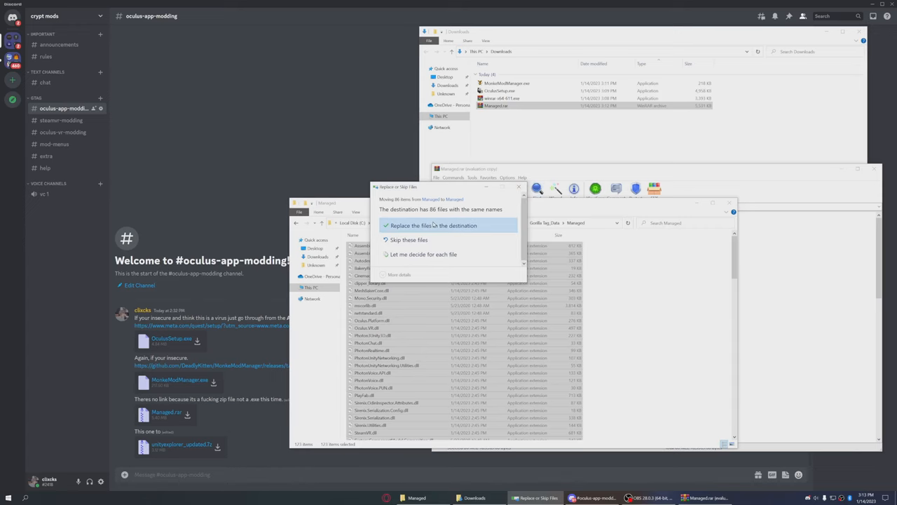
{"action": "left_click", "coordinate": [433, 224]}
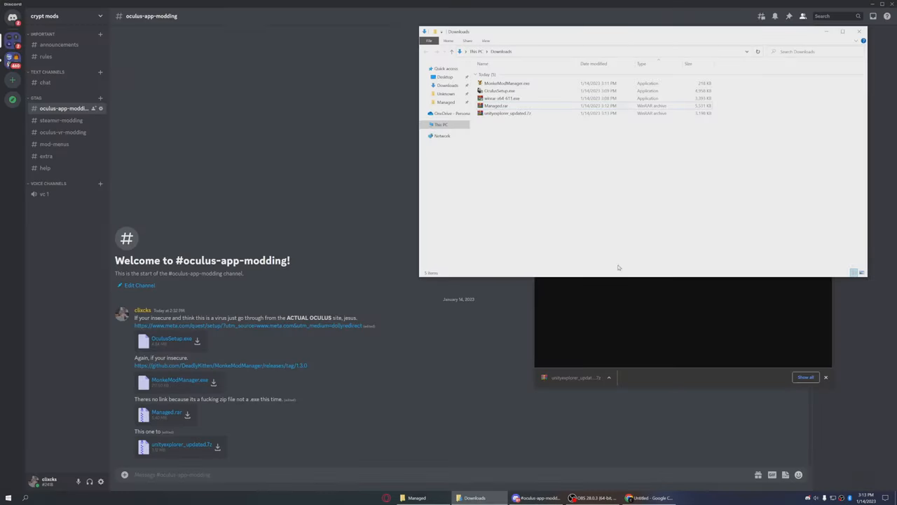
Open the downloaded mod menu .rar in WinRAR and copy its files
{"action": "left_click", "coordinate": [508, 112]}
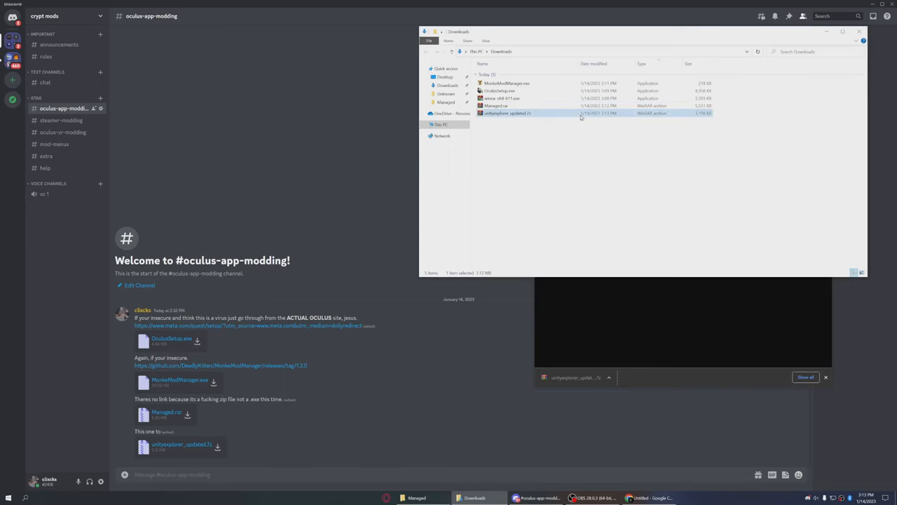
{"action": "double_click", "coordinate": [507, 112]}
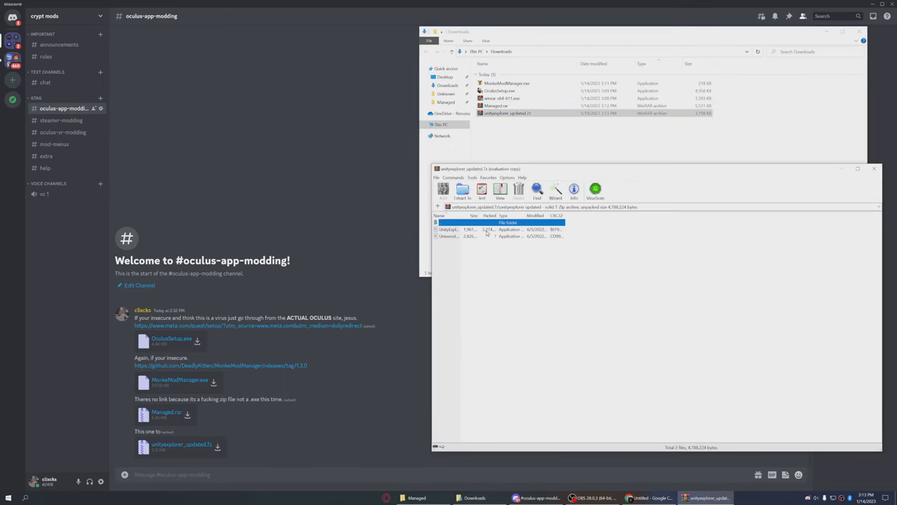
{"action": "left_click", "coordinate": [417, 496]}
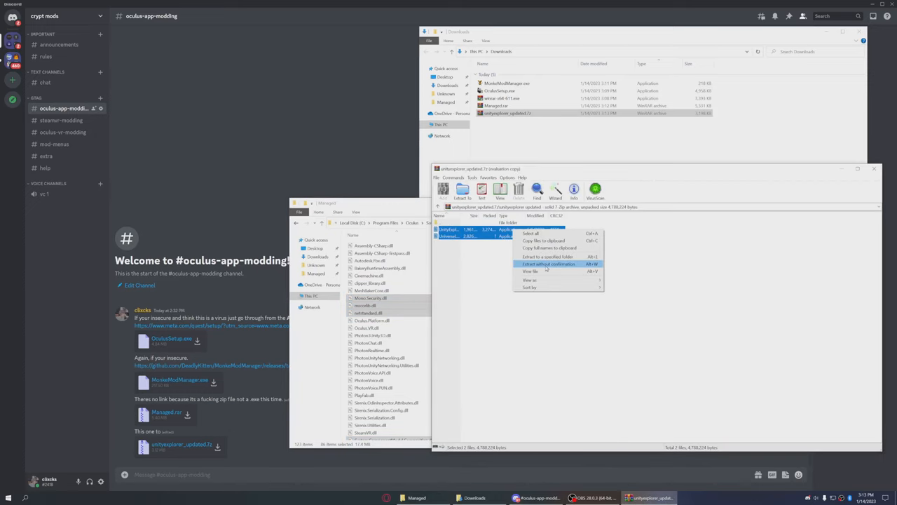
{"action": "left_click", "coordinate": [548, 263]}
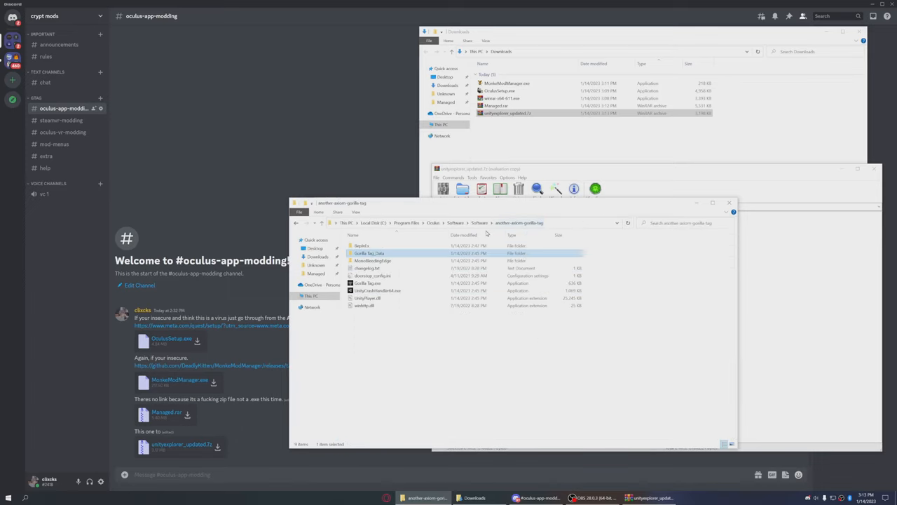
Browse into Gorilla Tag's BepInEx plugins folder in File Explorer
{"action": "double_click", "coordinate": [361, 245]}
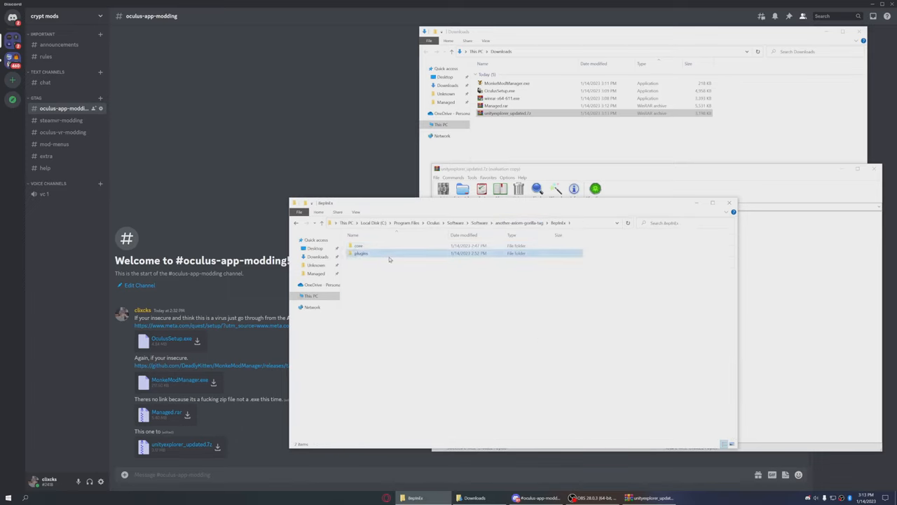
{"action": "double_click", "coordinate": [362, 252]}
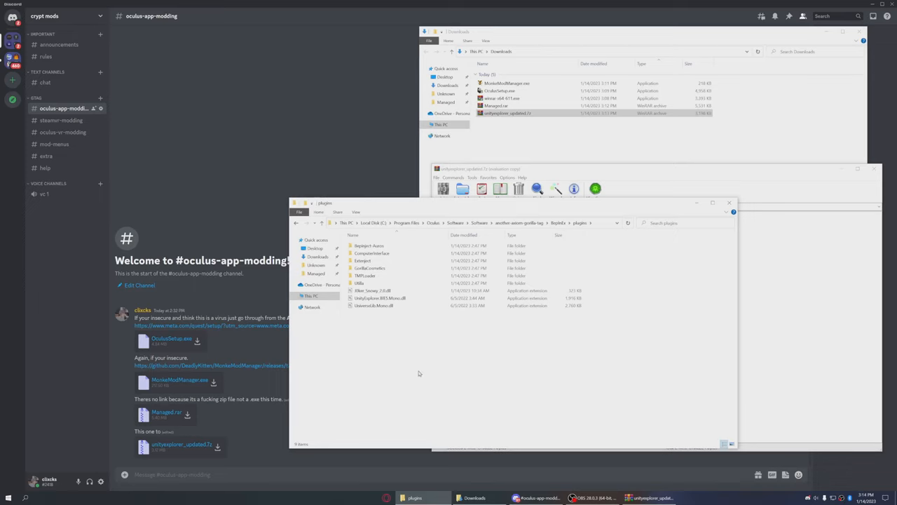